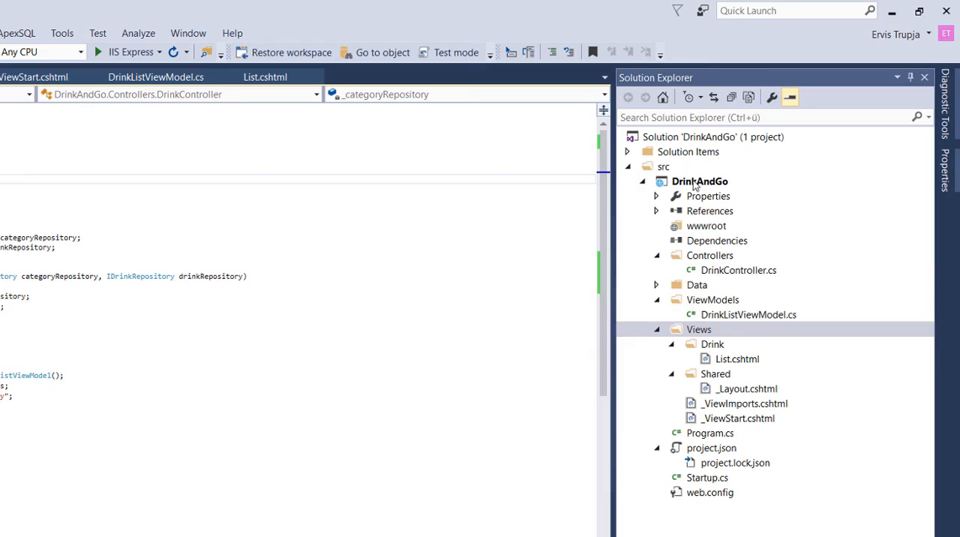
# Step: Add a new item to the DrinkAndGo project and search the templates for 'bower'
pyautogui.click(699, 181)
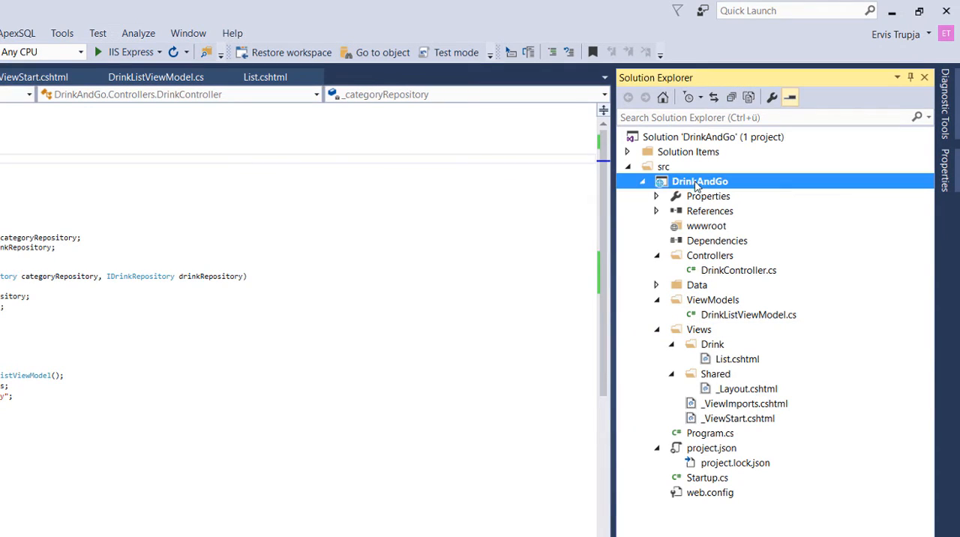
pyautogui.rightClick(699, 181)
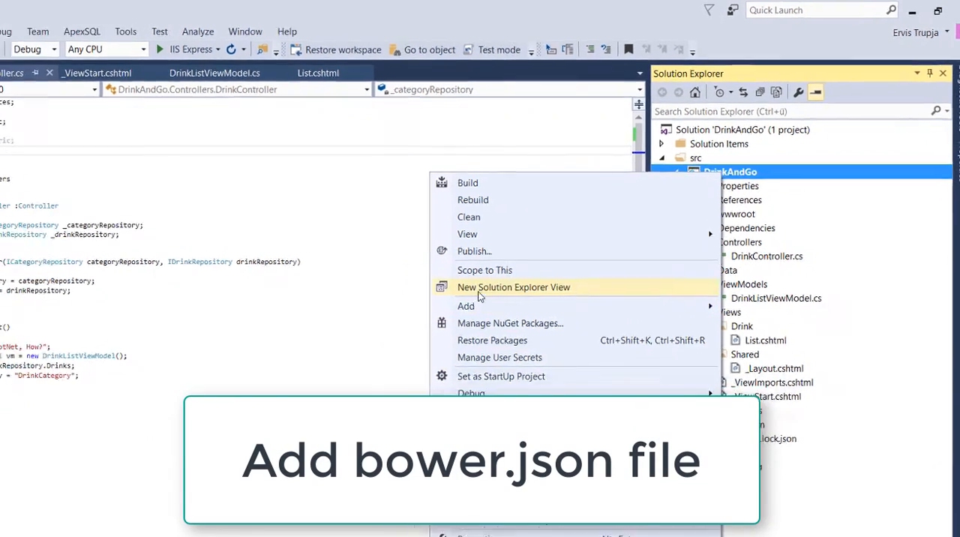
pyautogui.click(466, 306)
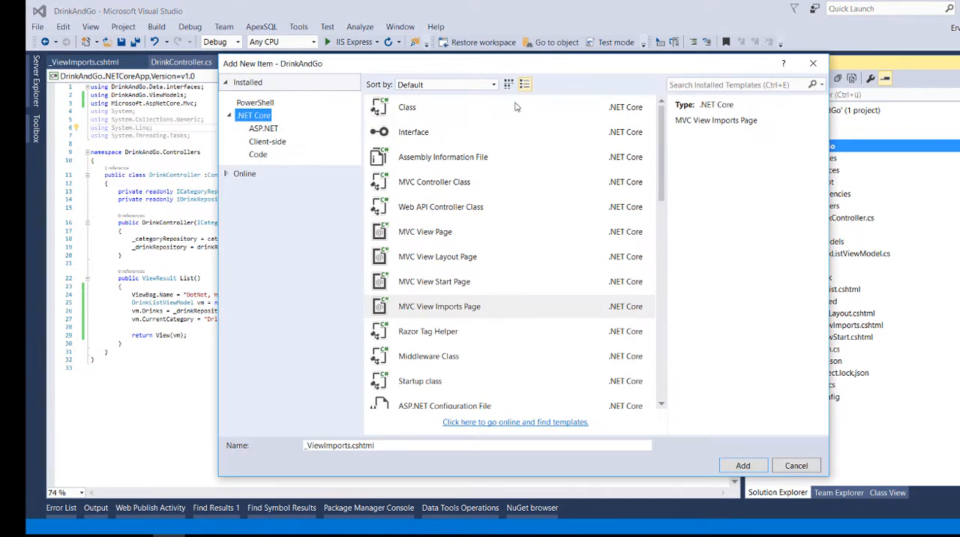
pyautogui.write('bower')
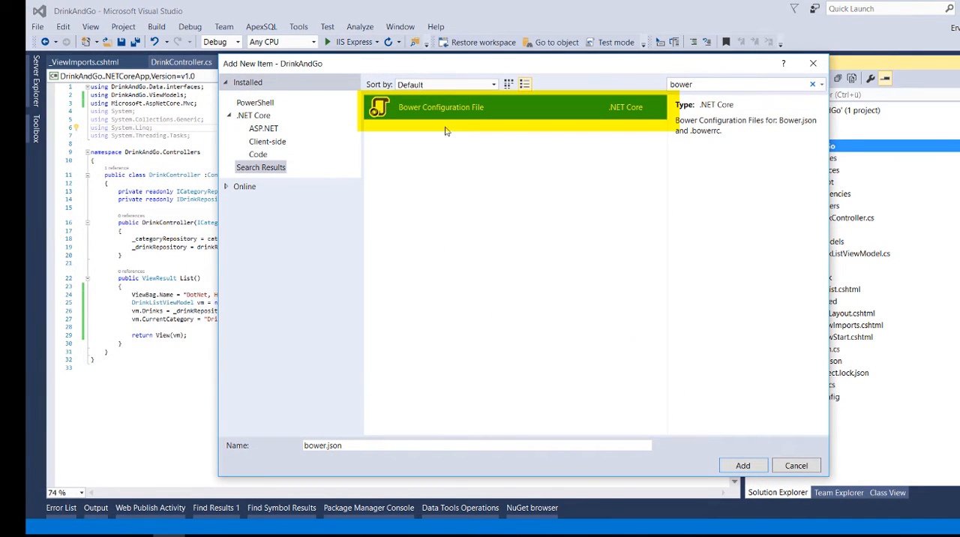
# Step: Create bower.json and add the dependency "bootstrap": "3.3.7"
pyautogui.click(743, 465)
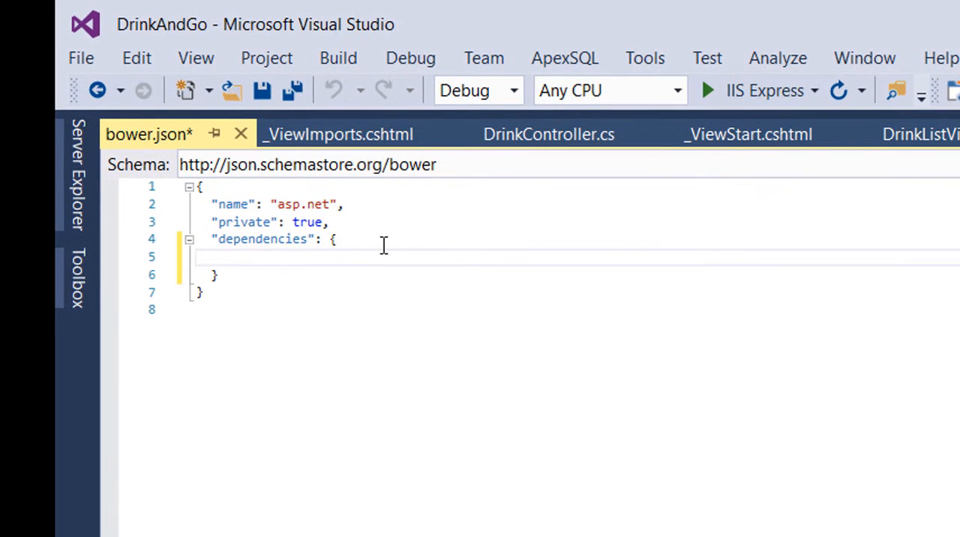
pyautogui.write('bo')
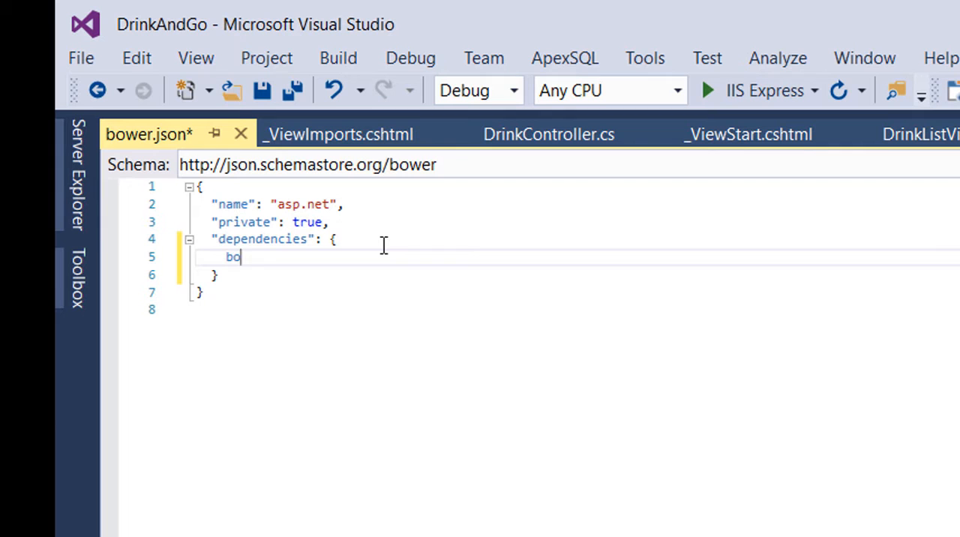
pyautogui.write('otstrap": "')
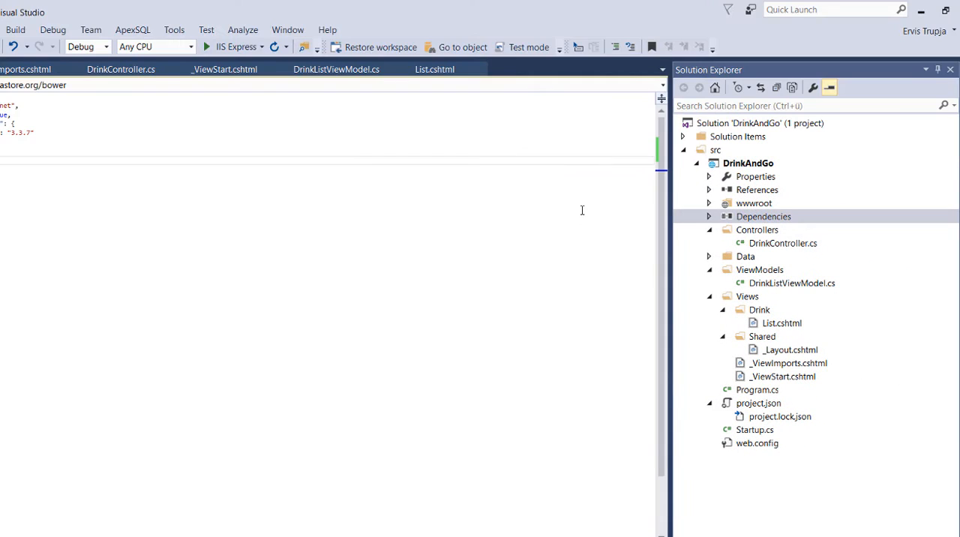
# Step: Check bootstrap under Dependencies > Bower and the lib folder in wwwroot, then collapse Dependencies
pyautogui.click(709, 216)
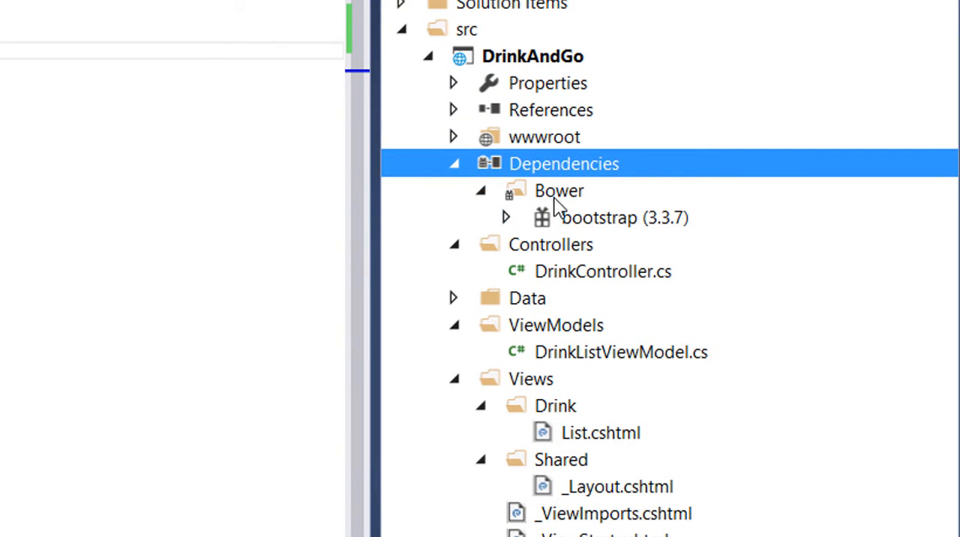
pyautogui.click(559, 190)
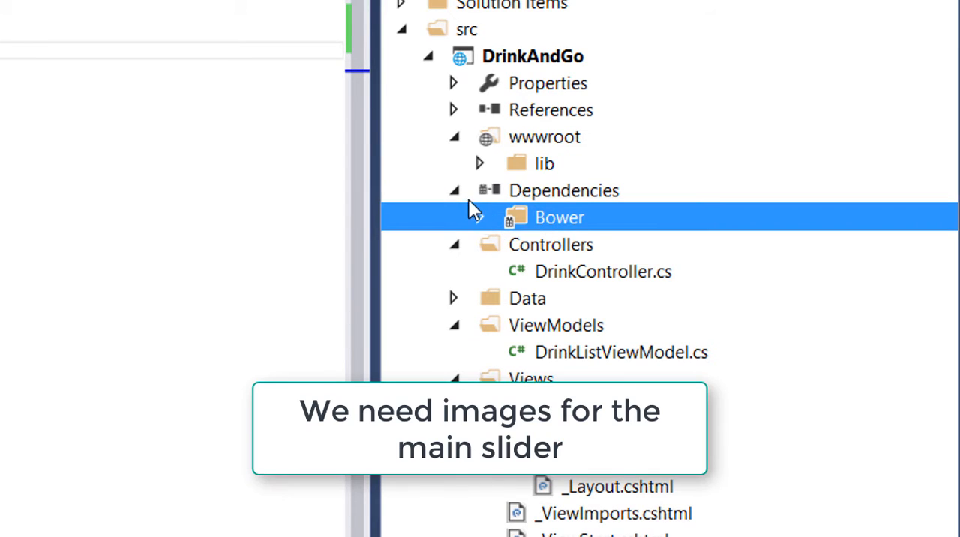
pyautogui.click(564, 191)
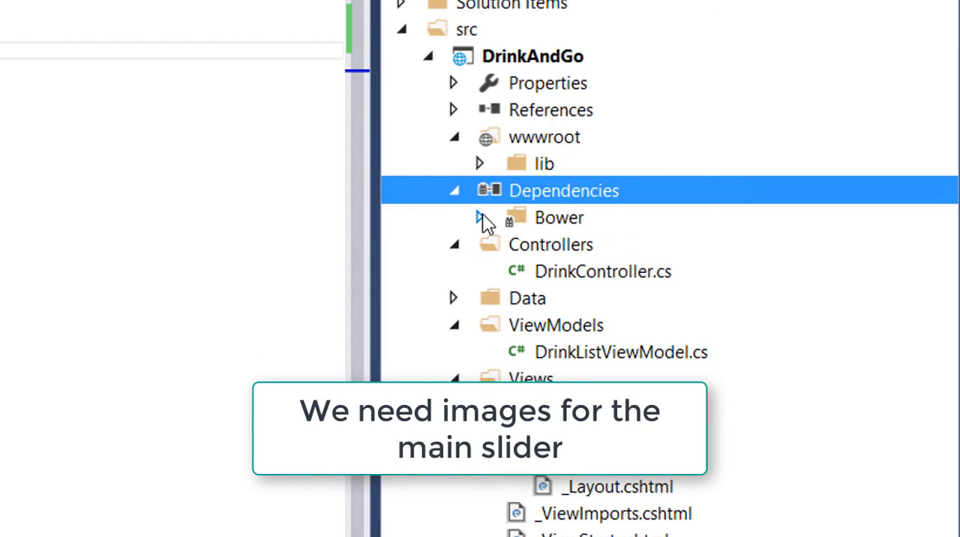
pyautogui.click(452, 190)
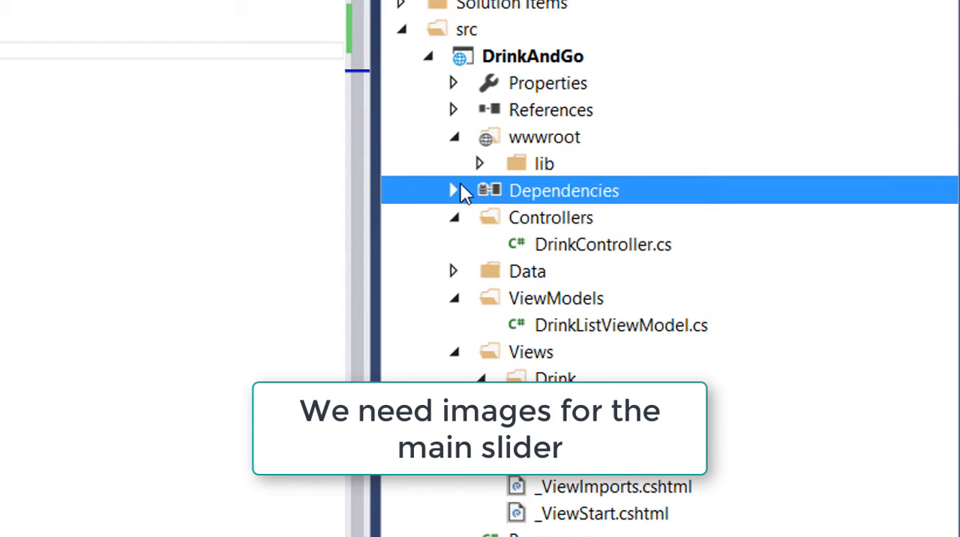
# Step: Create a new folder named Images under wwwroot
pyautogui.rightClick(544, 136)
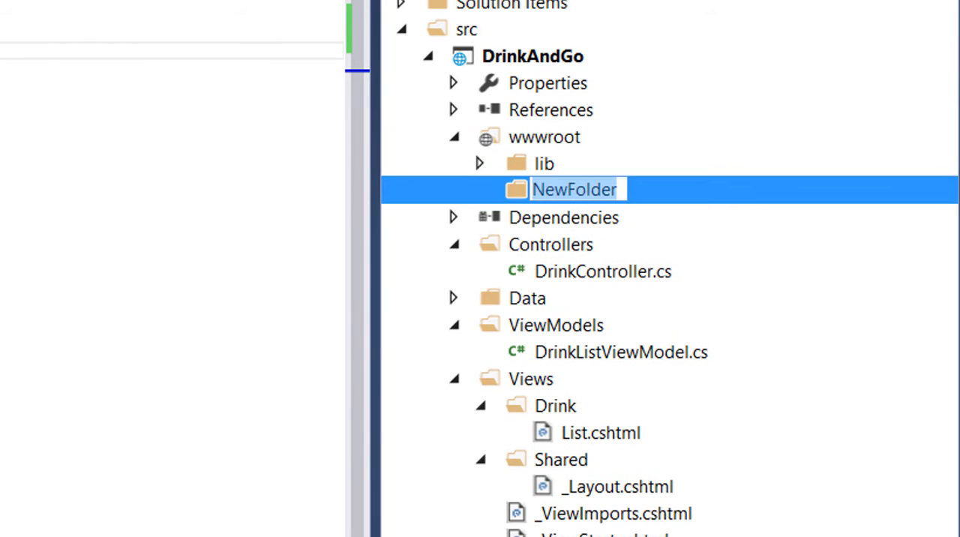
pyautogui.write('Images')
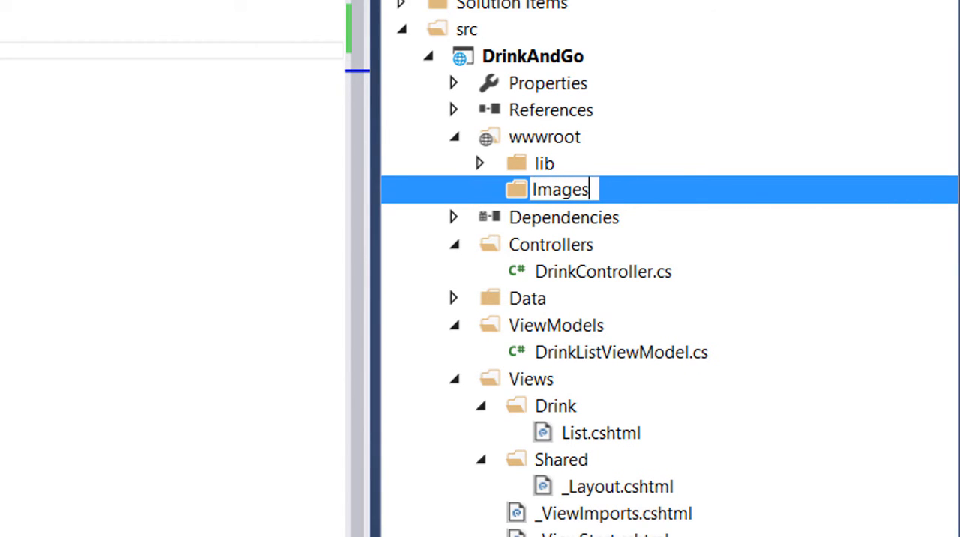
pyautogui.press('Return')
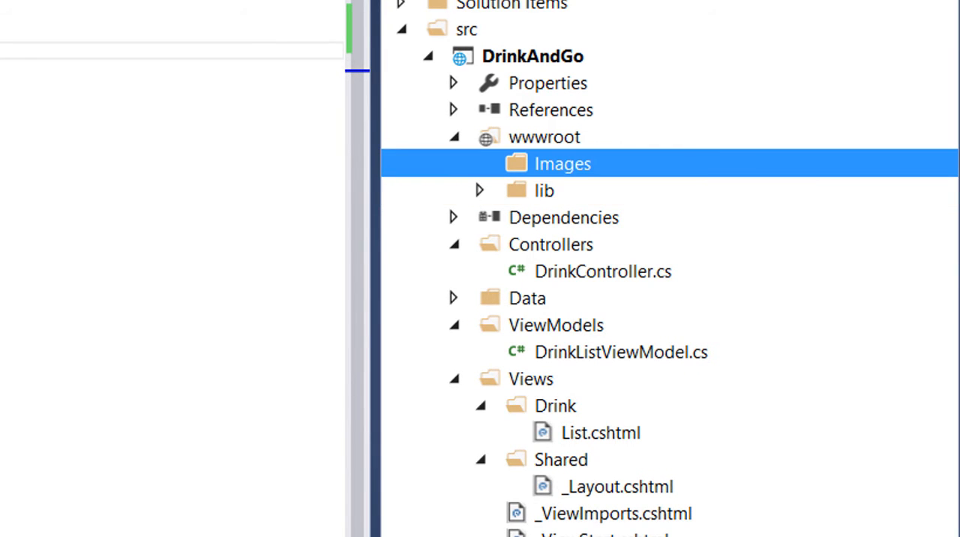
# Step: Paste carousel1.jpg, carousel2.jpg and carousel3.jpg into the Images folder and review them
pyautogui.rightClick(562, 163)
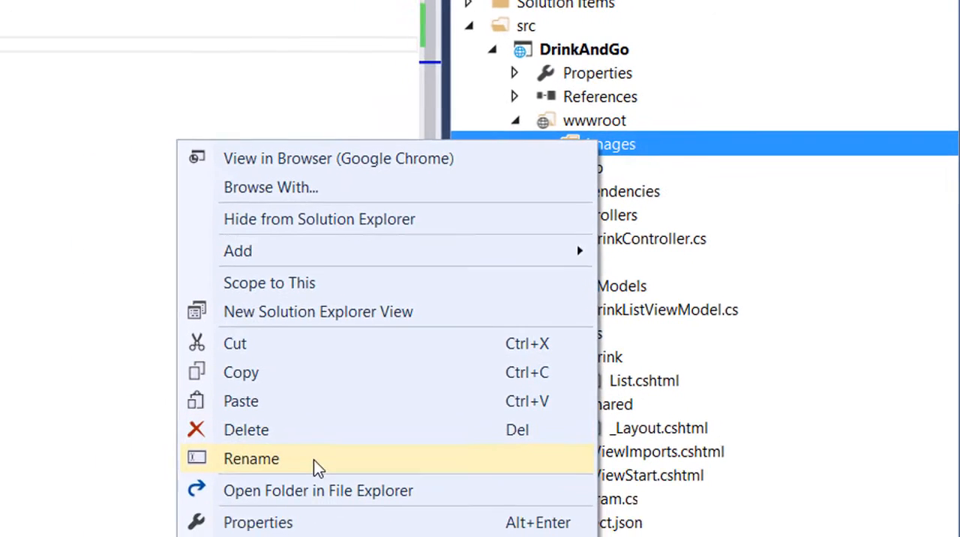
pyautogui.moveTo(330, 244)
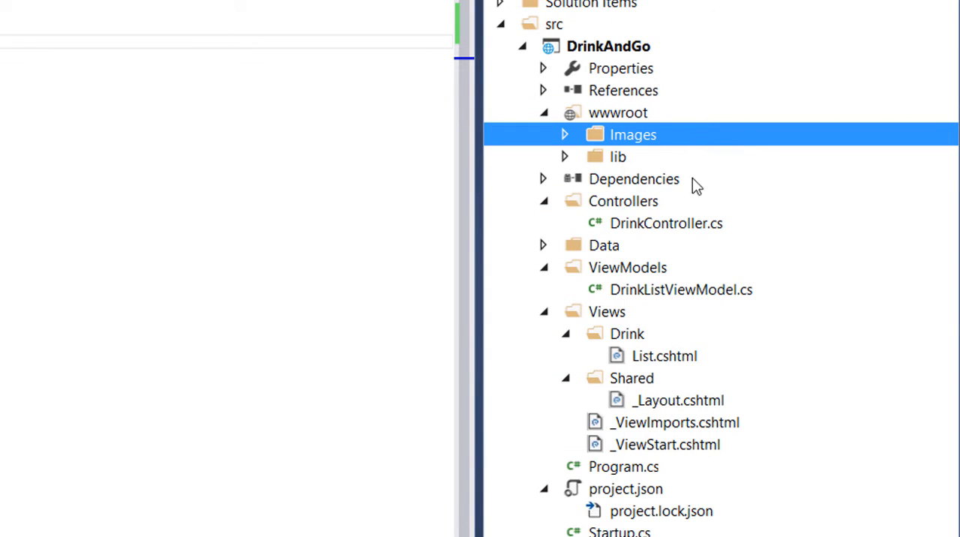
pyautogui.click(564, 135)
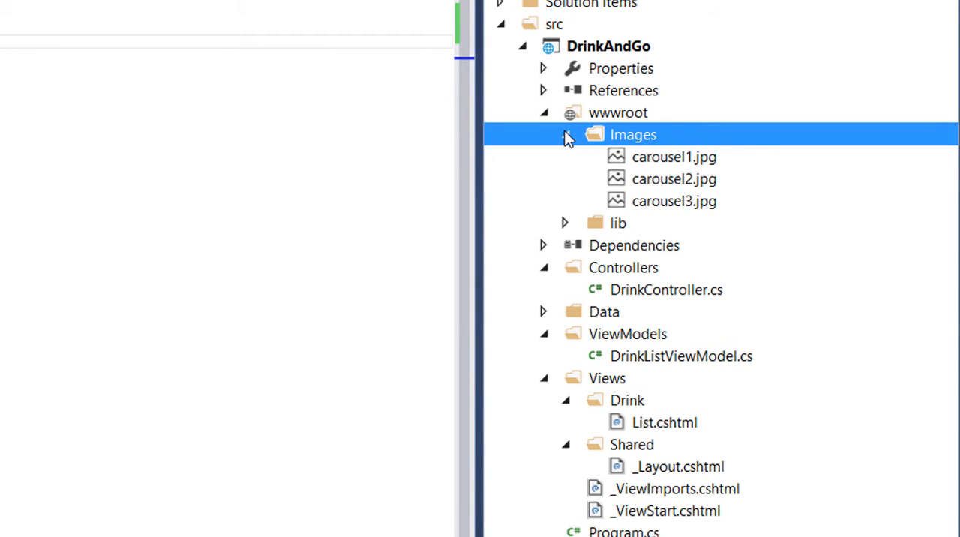
pyautogui.click(564, 134)
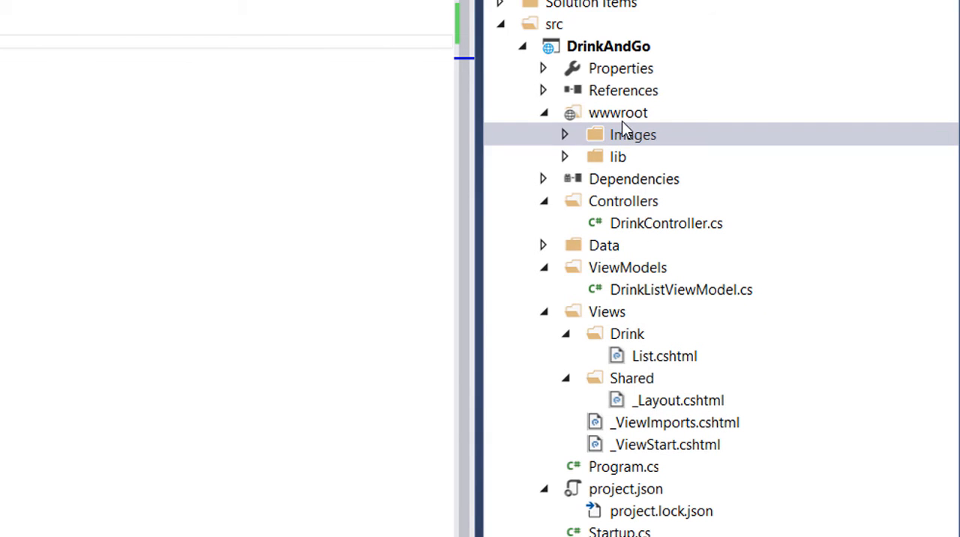
# Step: Create a Content folder in wwwroot and add a Style Sheet item named Site.css
pyautogui.rightClick(618, 113)
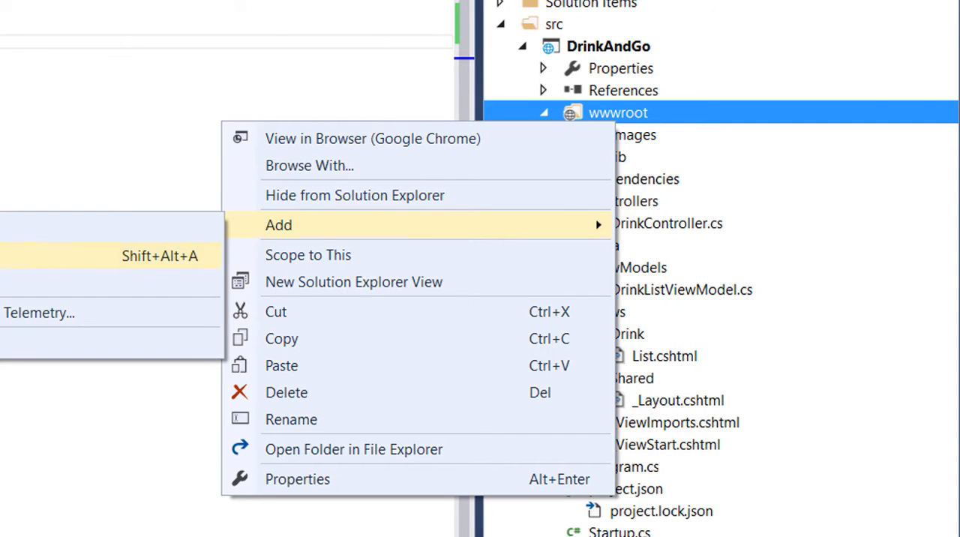
pyautogui.click(279, 225)
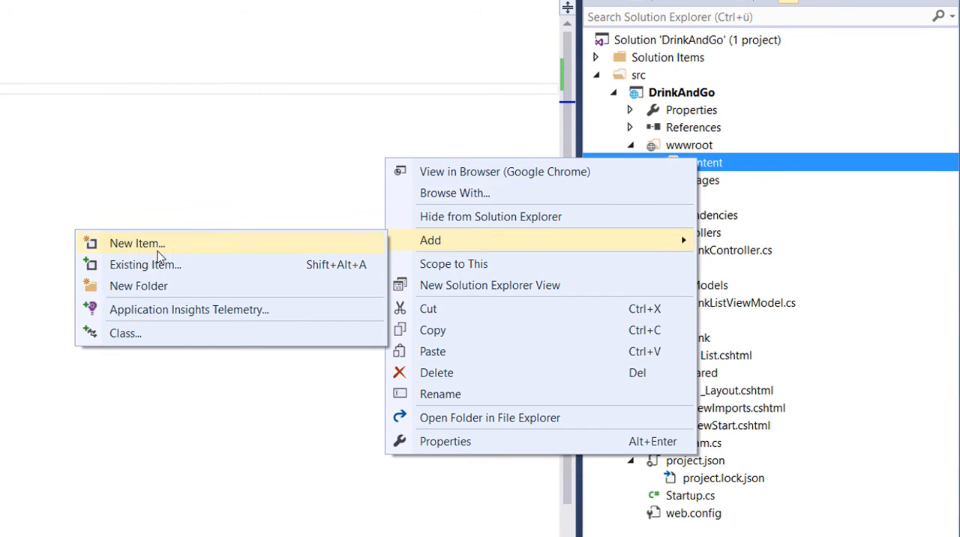
pyautogui.click(136, 243)
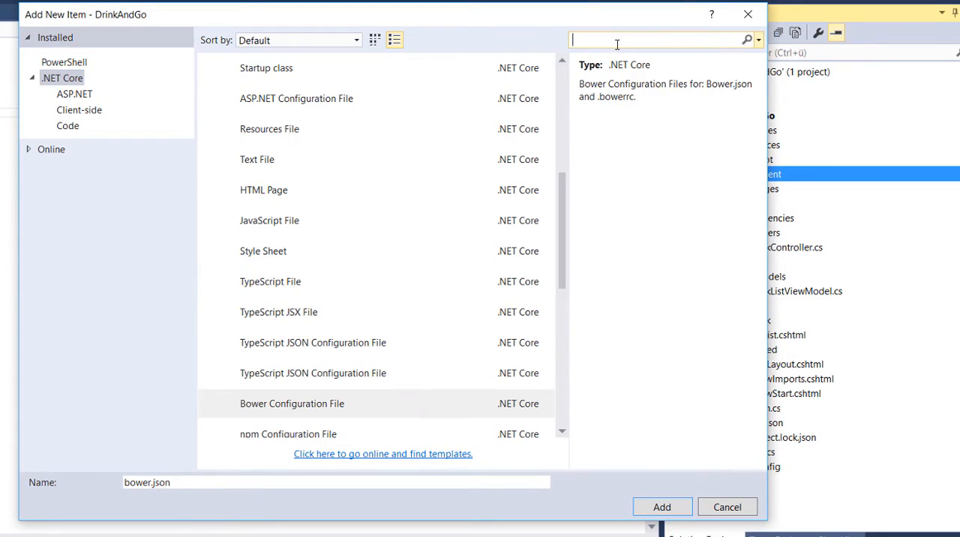
pyautogui.write('css')
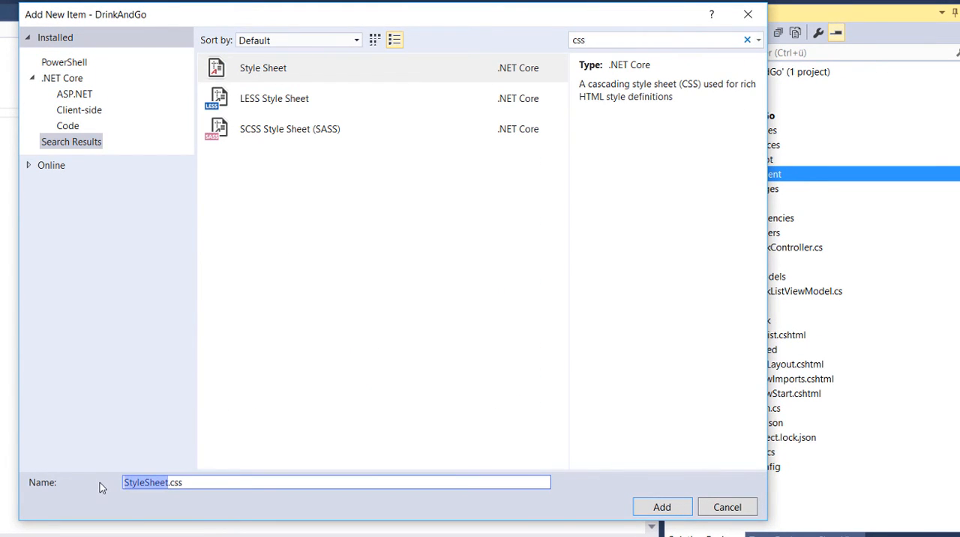
pyautogui.click(661, 506)
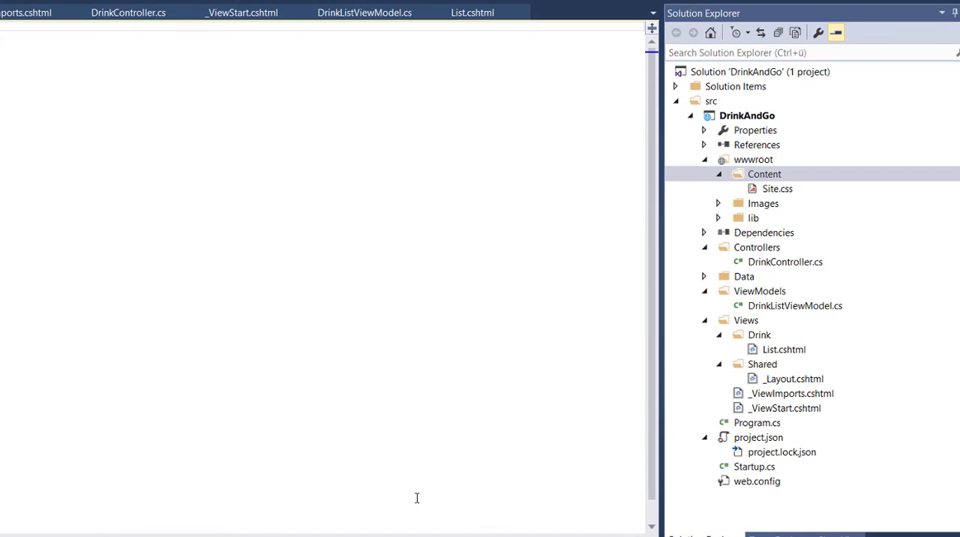
pyautogui.click(778, 188)
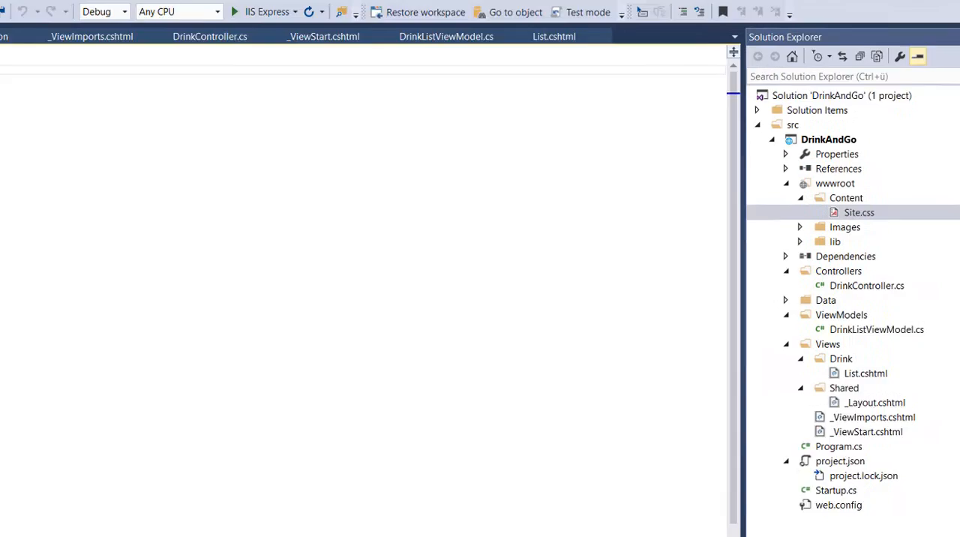
# Step: Paste the CSS rules into Site.css and run IIS Express to show Beer, Rum & Coke, Tequila and Juice
pyautogui.doubleClick(859, 213)
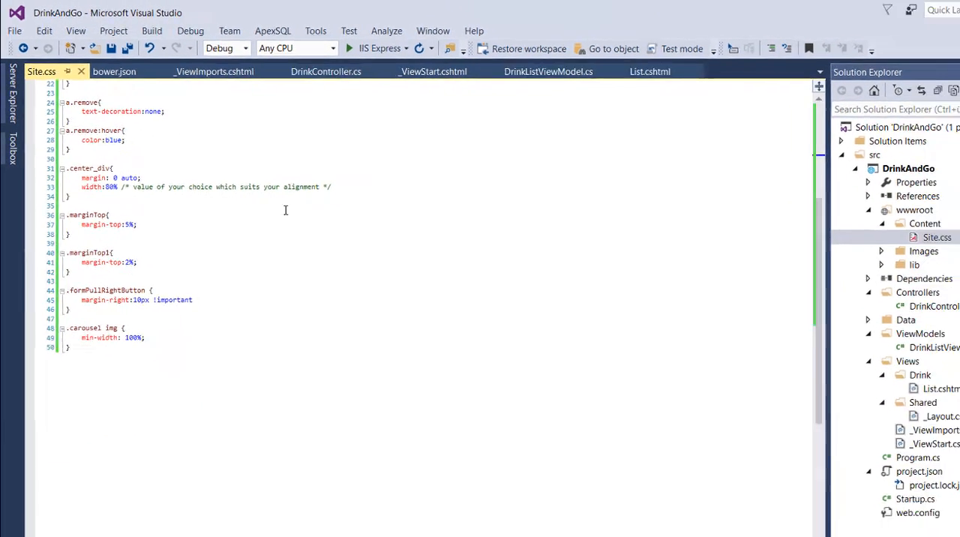
pyautogui.doubleClick(791, 346)
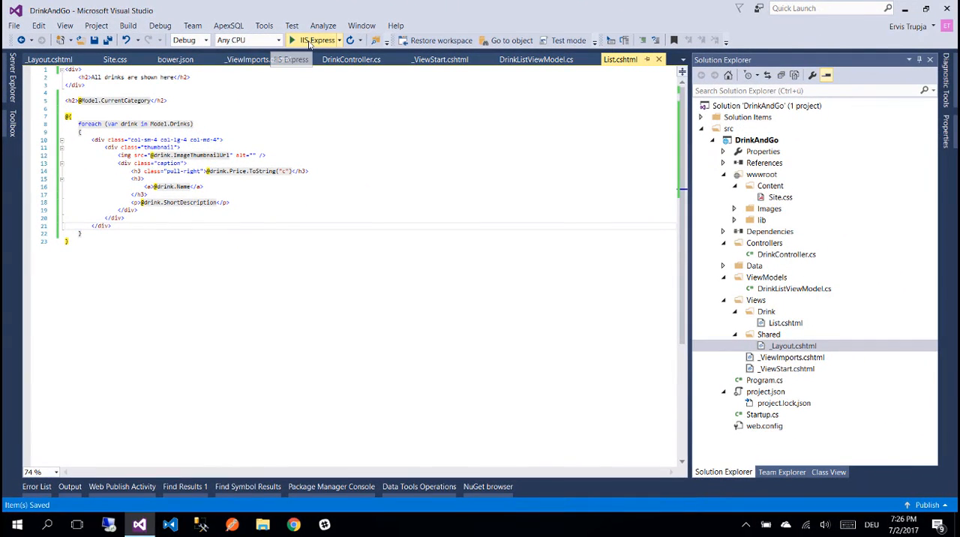
pyautogui.click(312, 40)
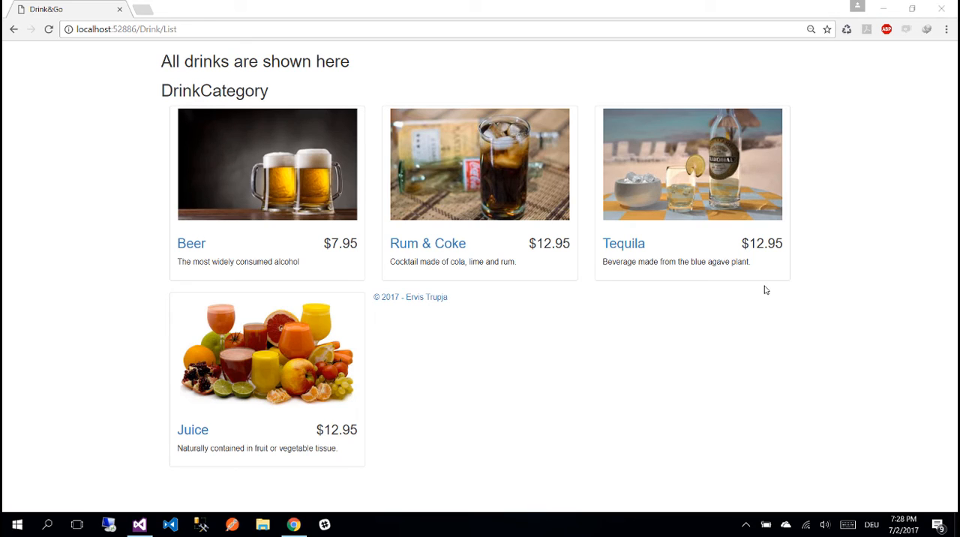